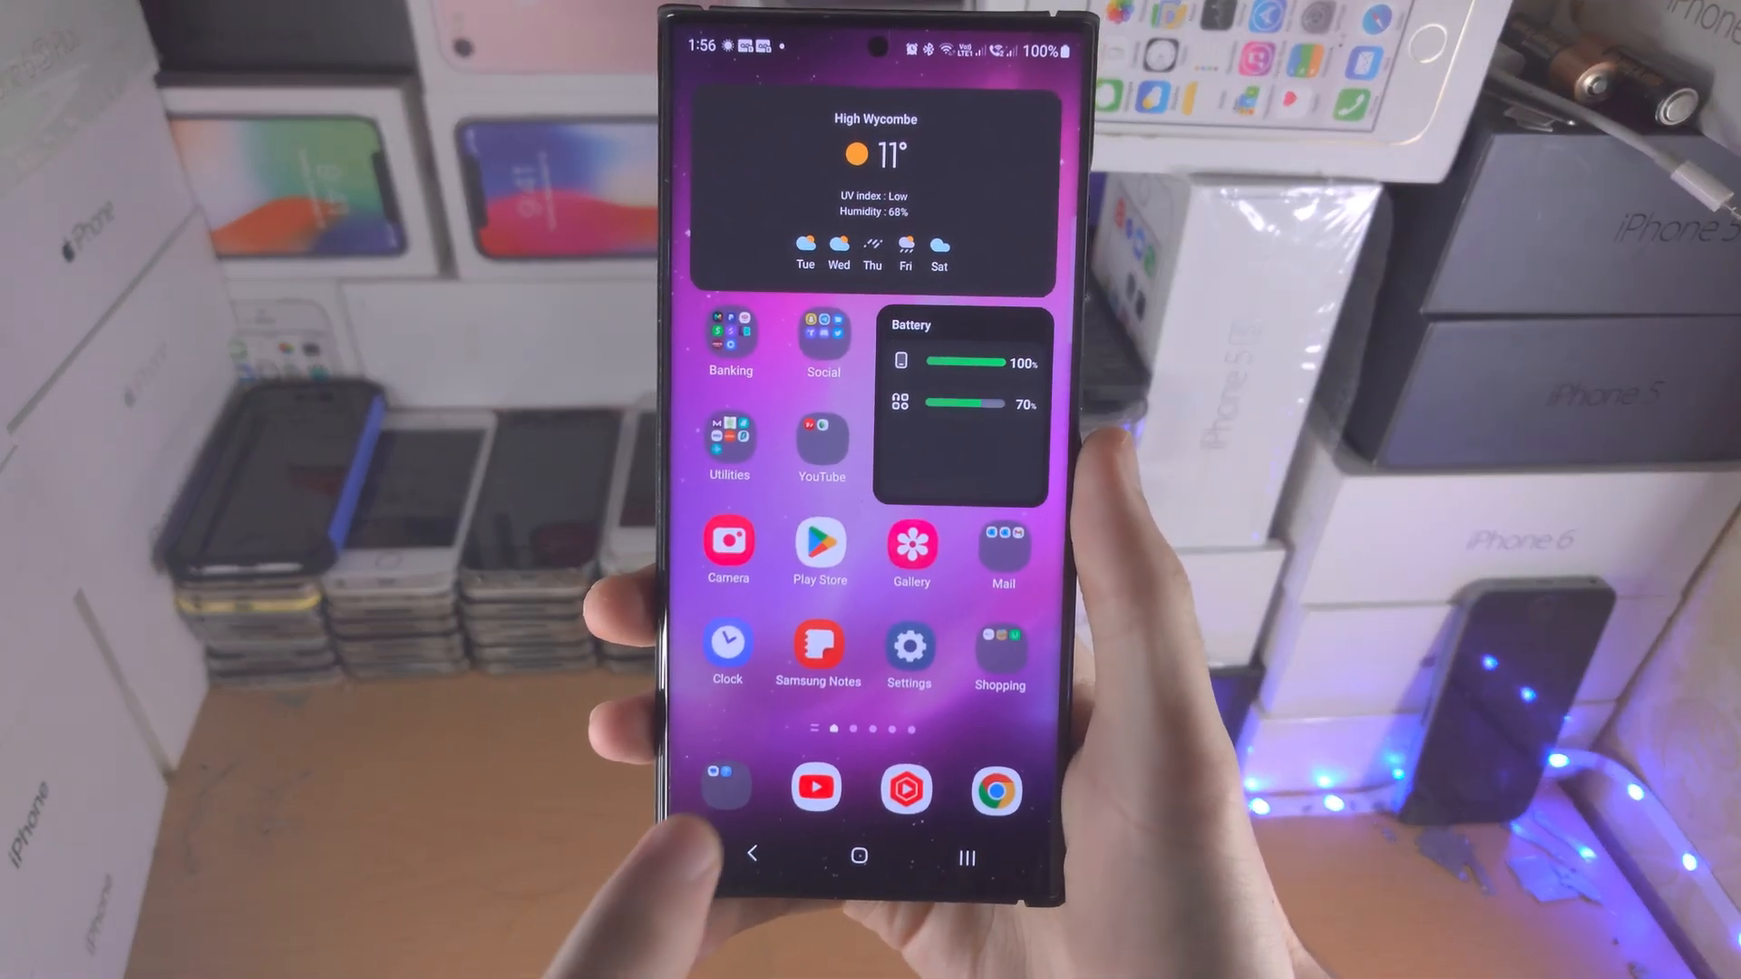
Step: Launch Settings, enter Advanced features, and scroll to Screenshots and screen recorder
click(908, 652)
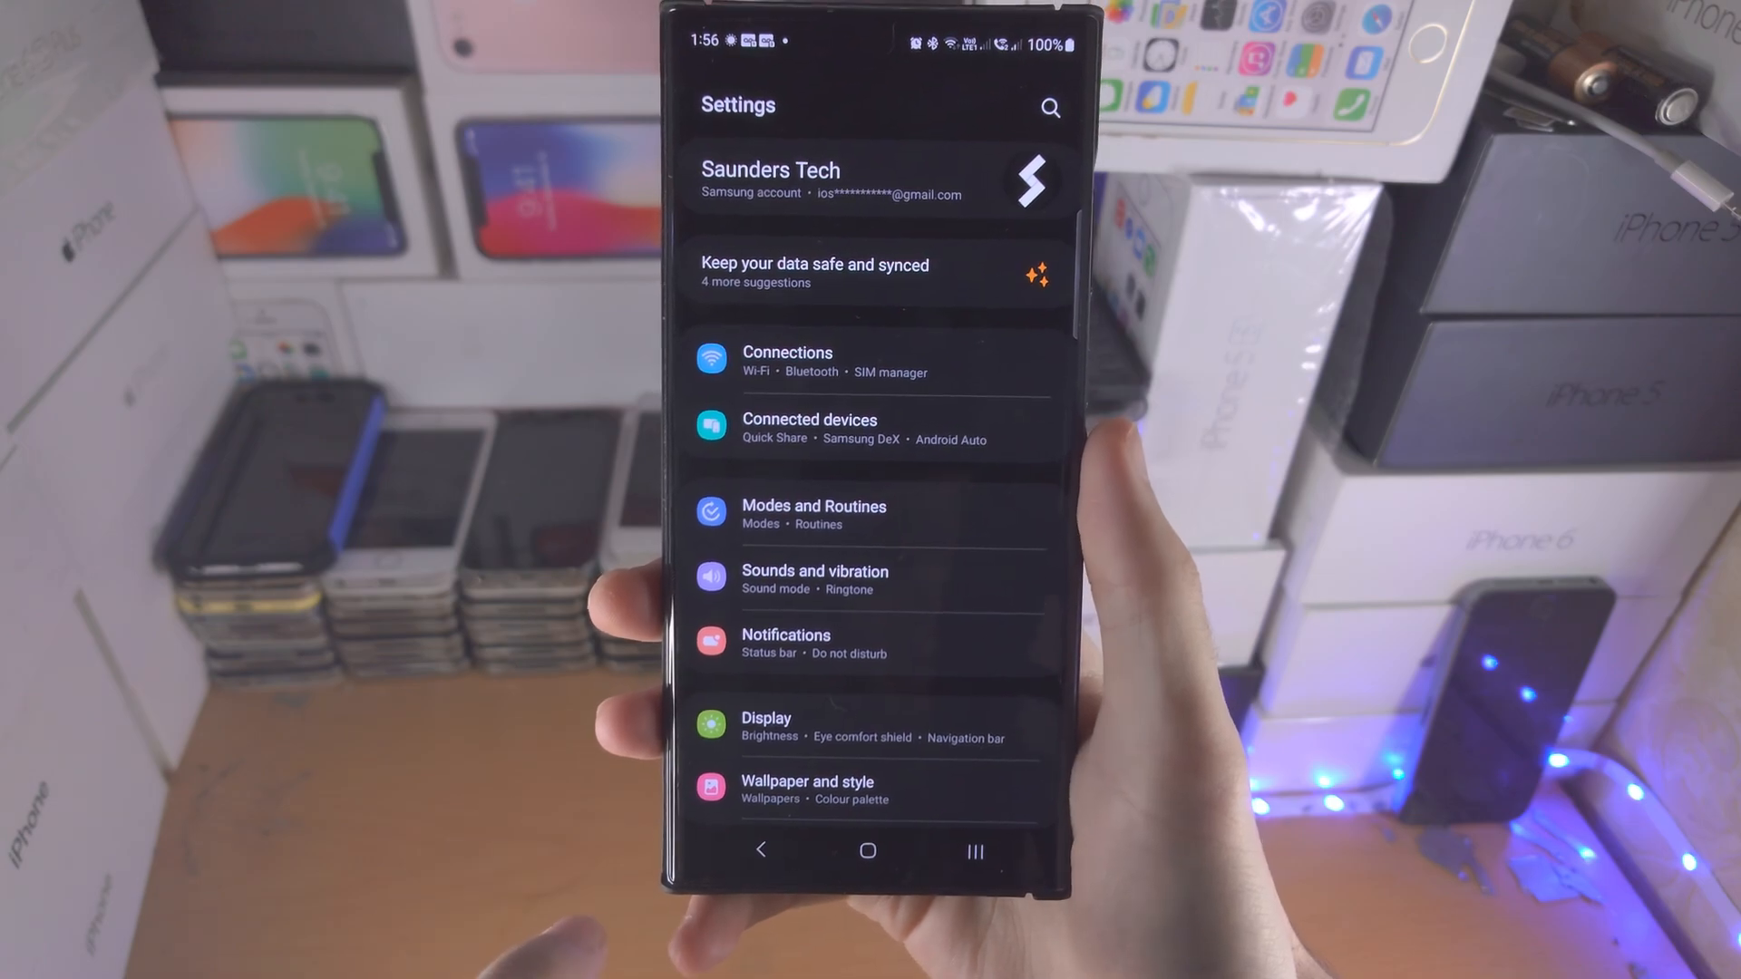
scroll(up, 3)
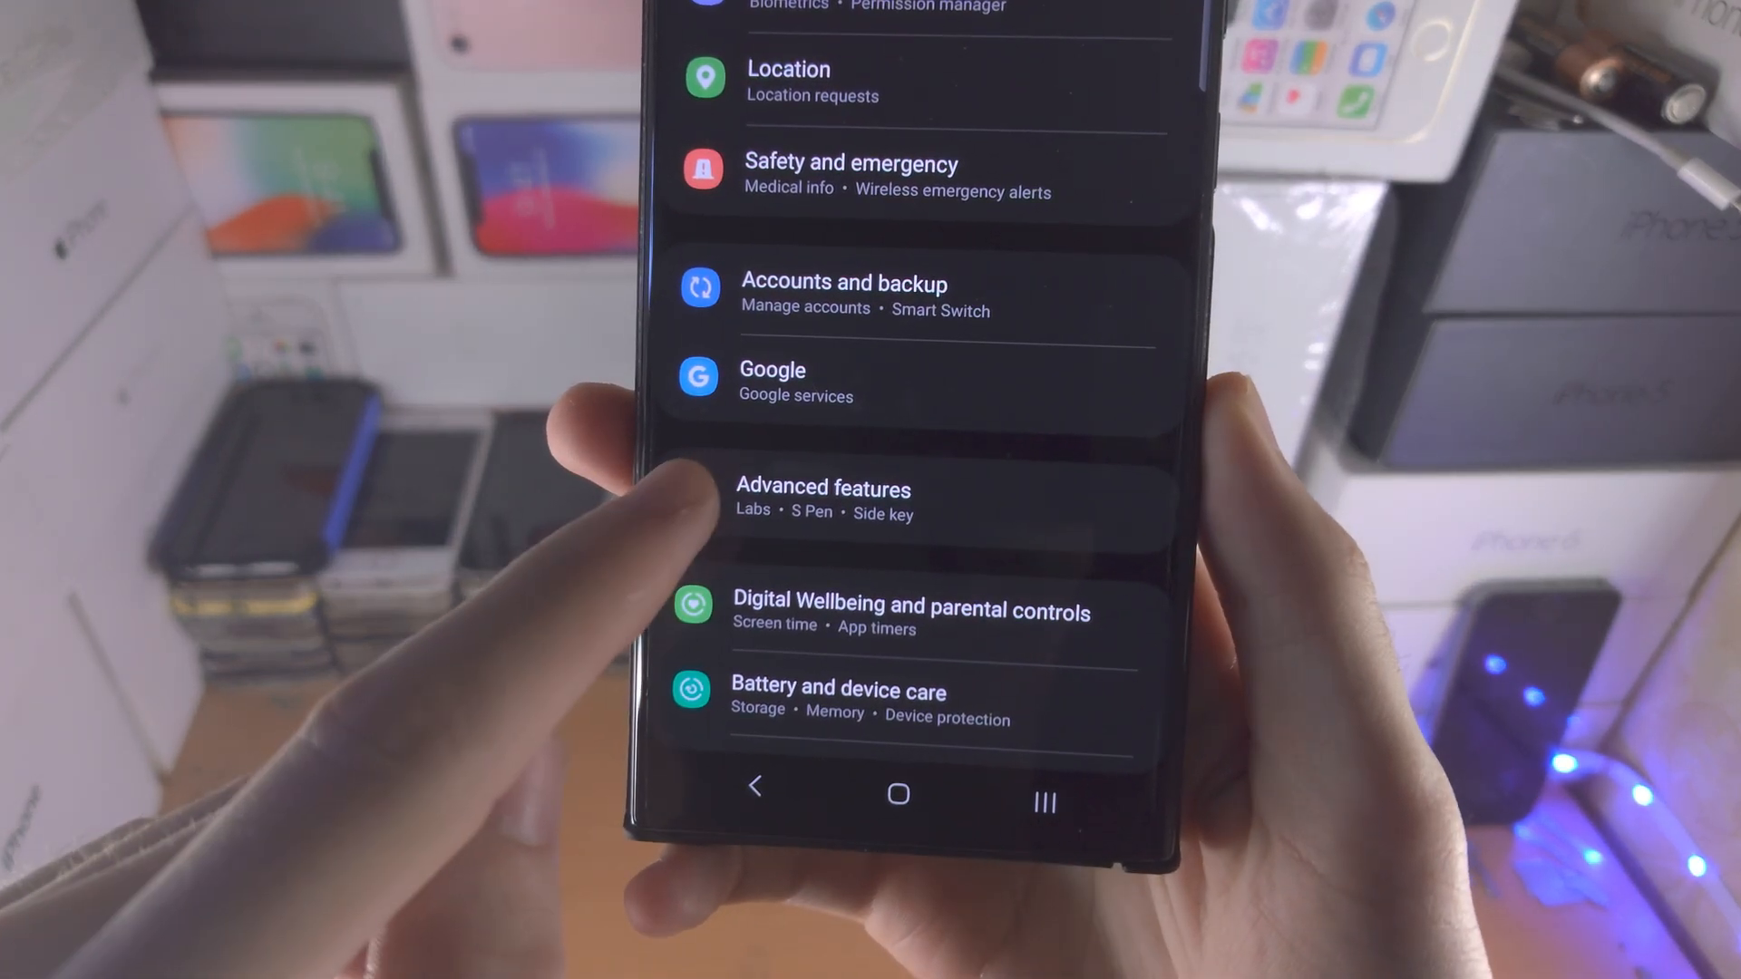
click(823, 498)
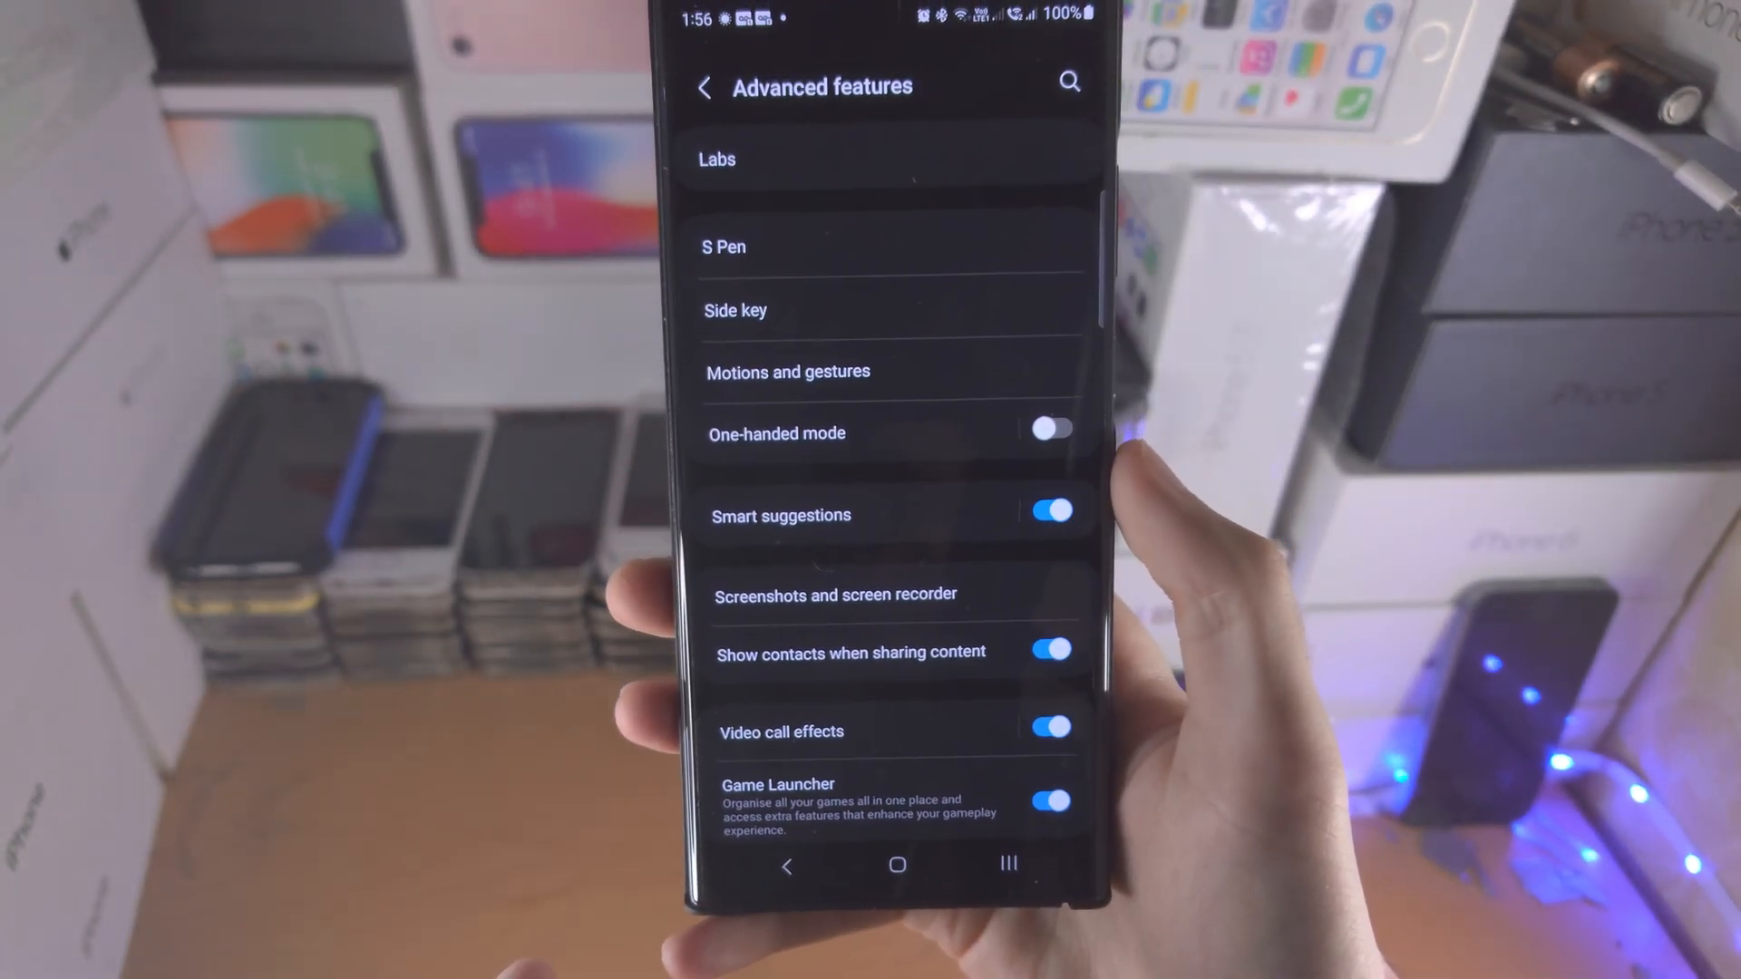
scroll(down, 3)
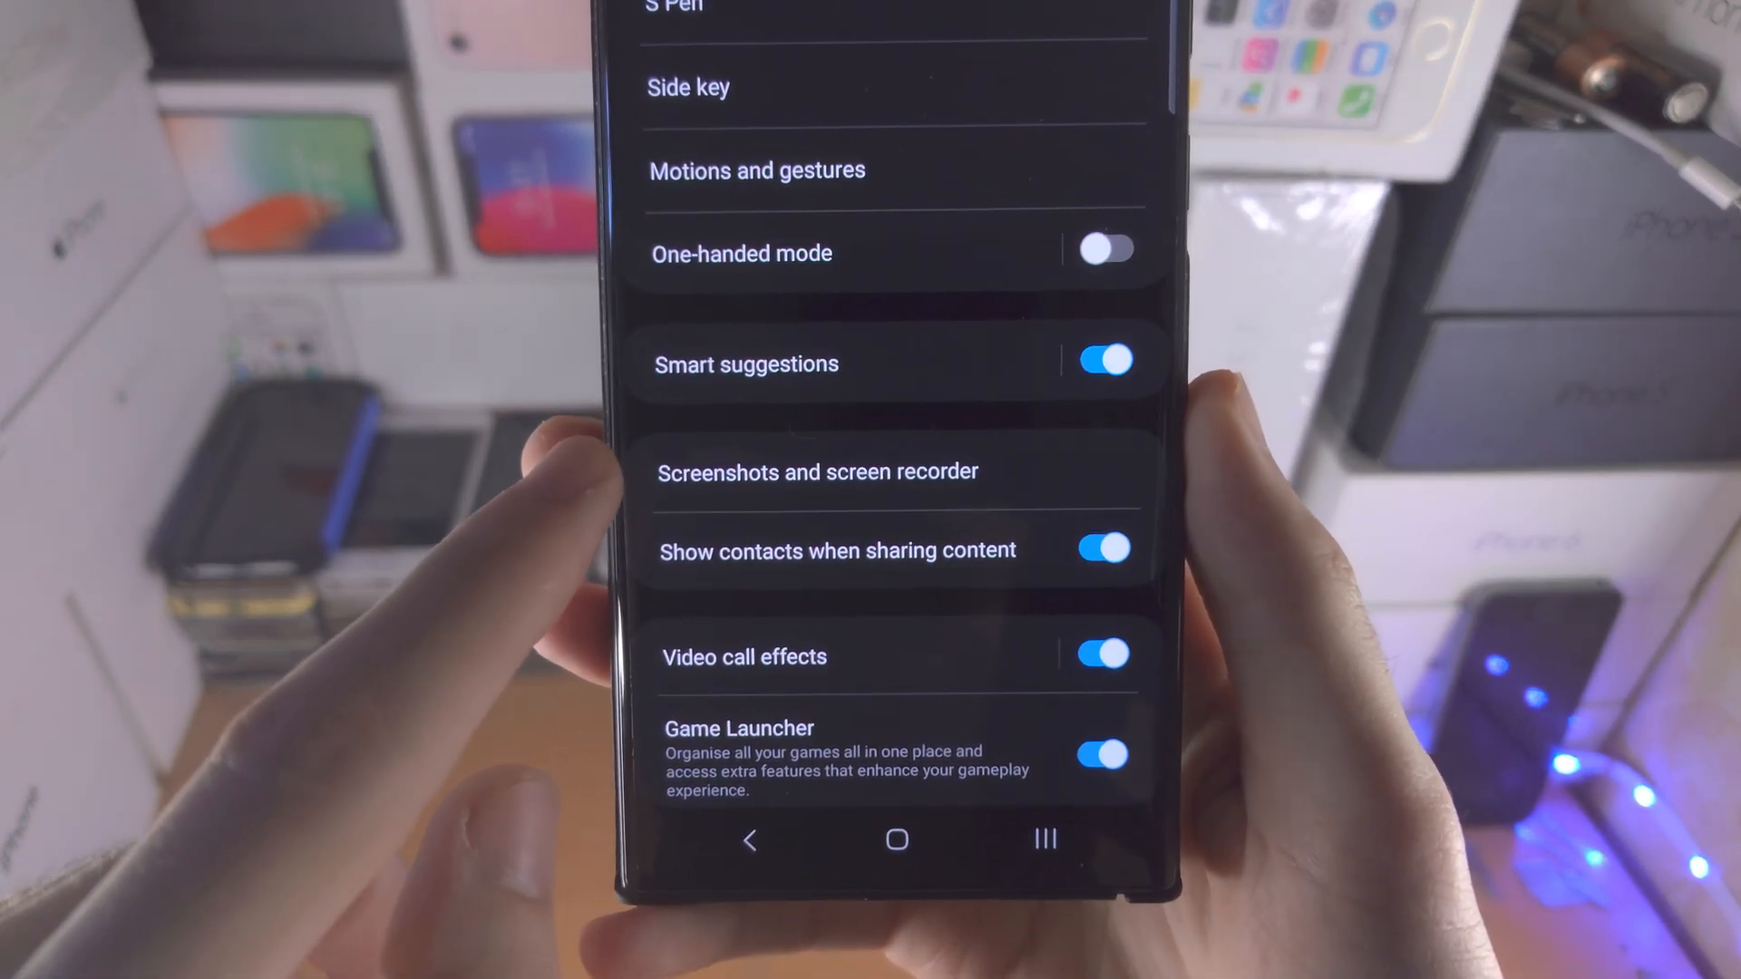
click(817, 471)
text(game)
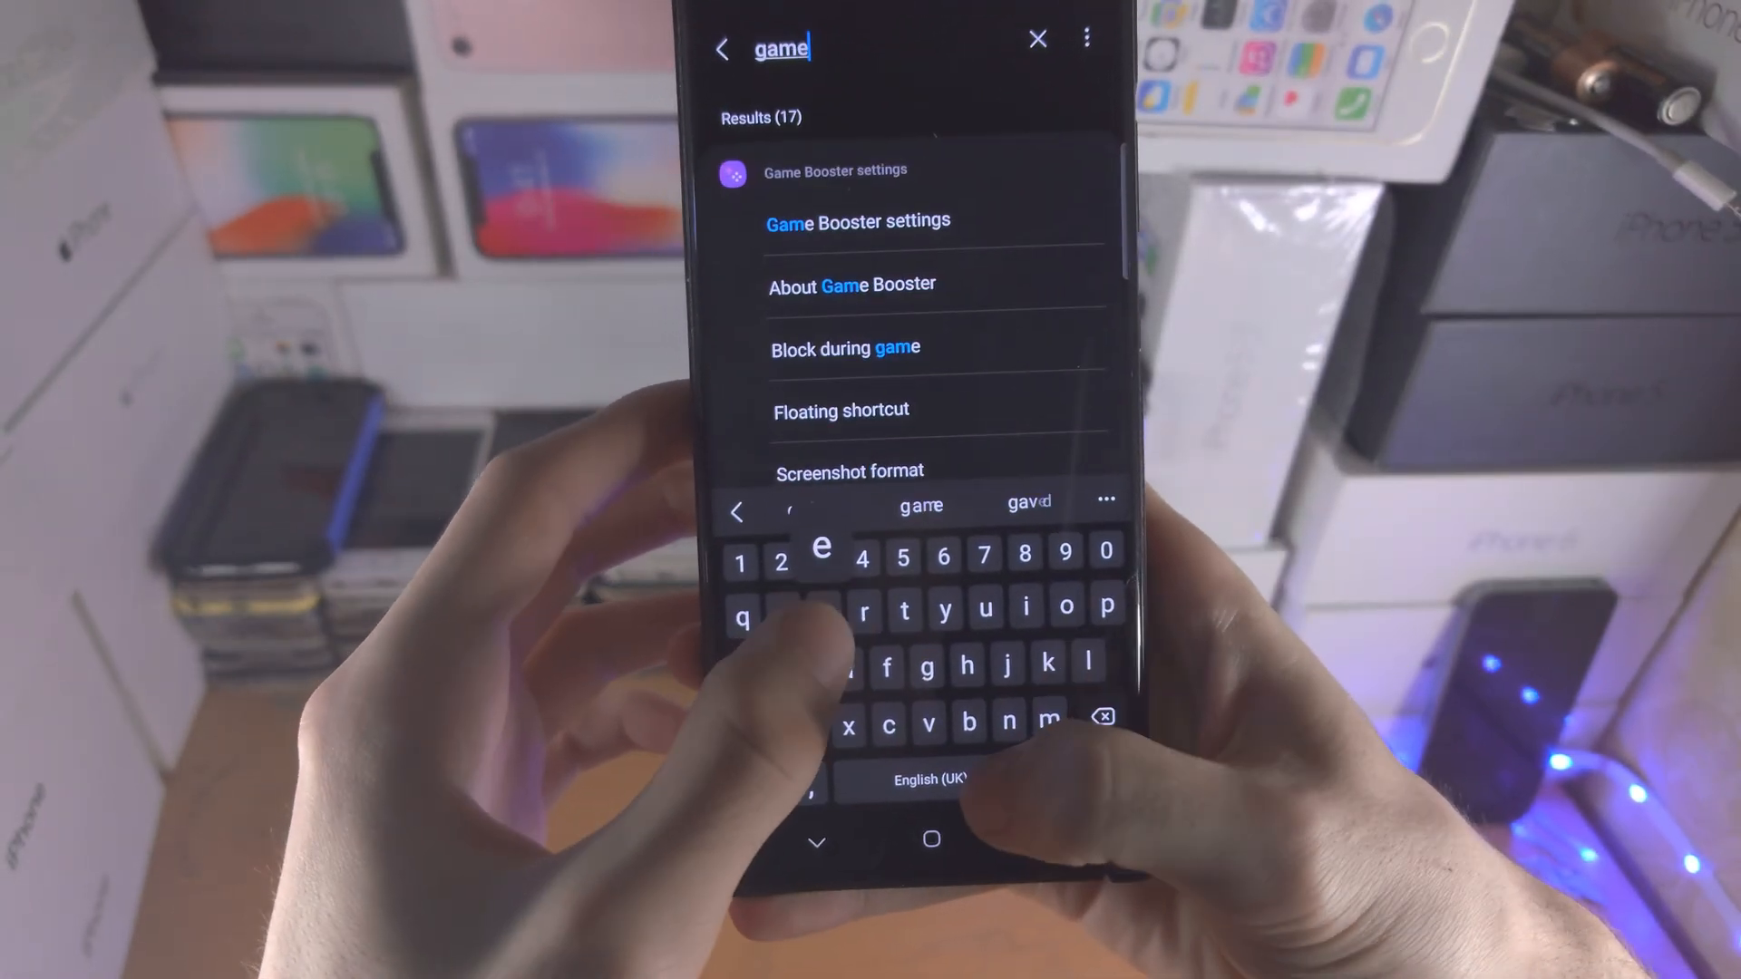
Step: Leave the Game Booster search results and return to the home screen
click(816, 840)
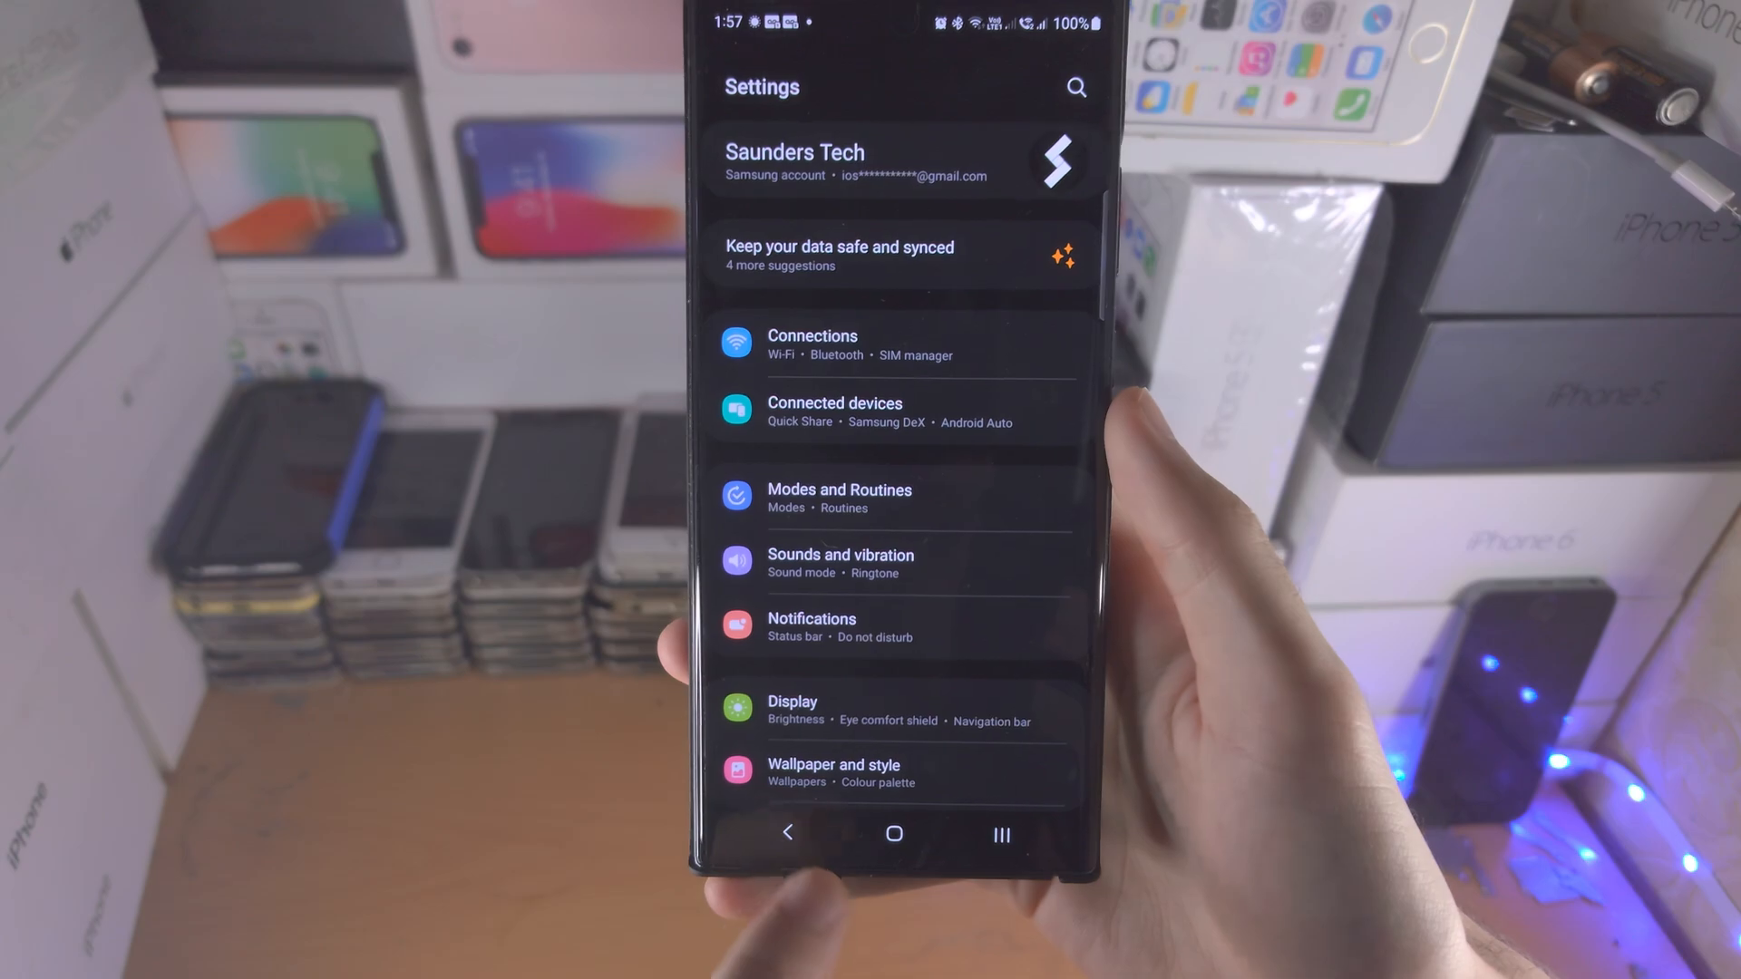
click(894, 834)
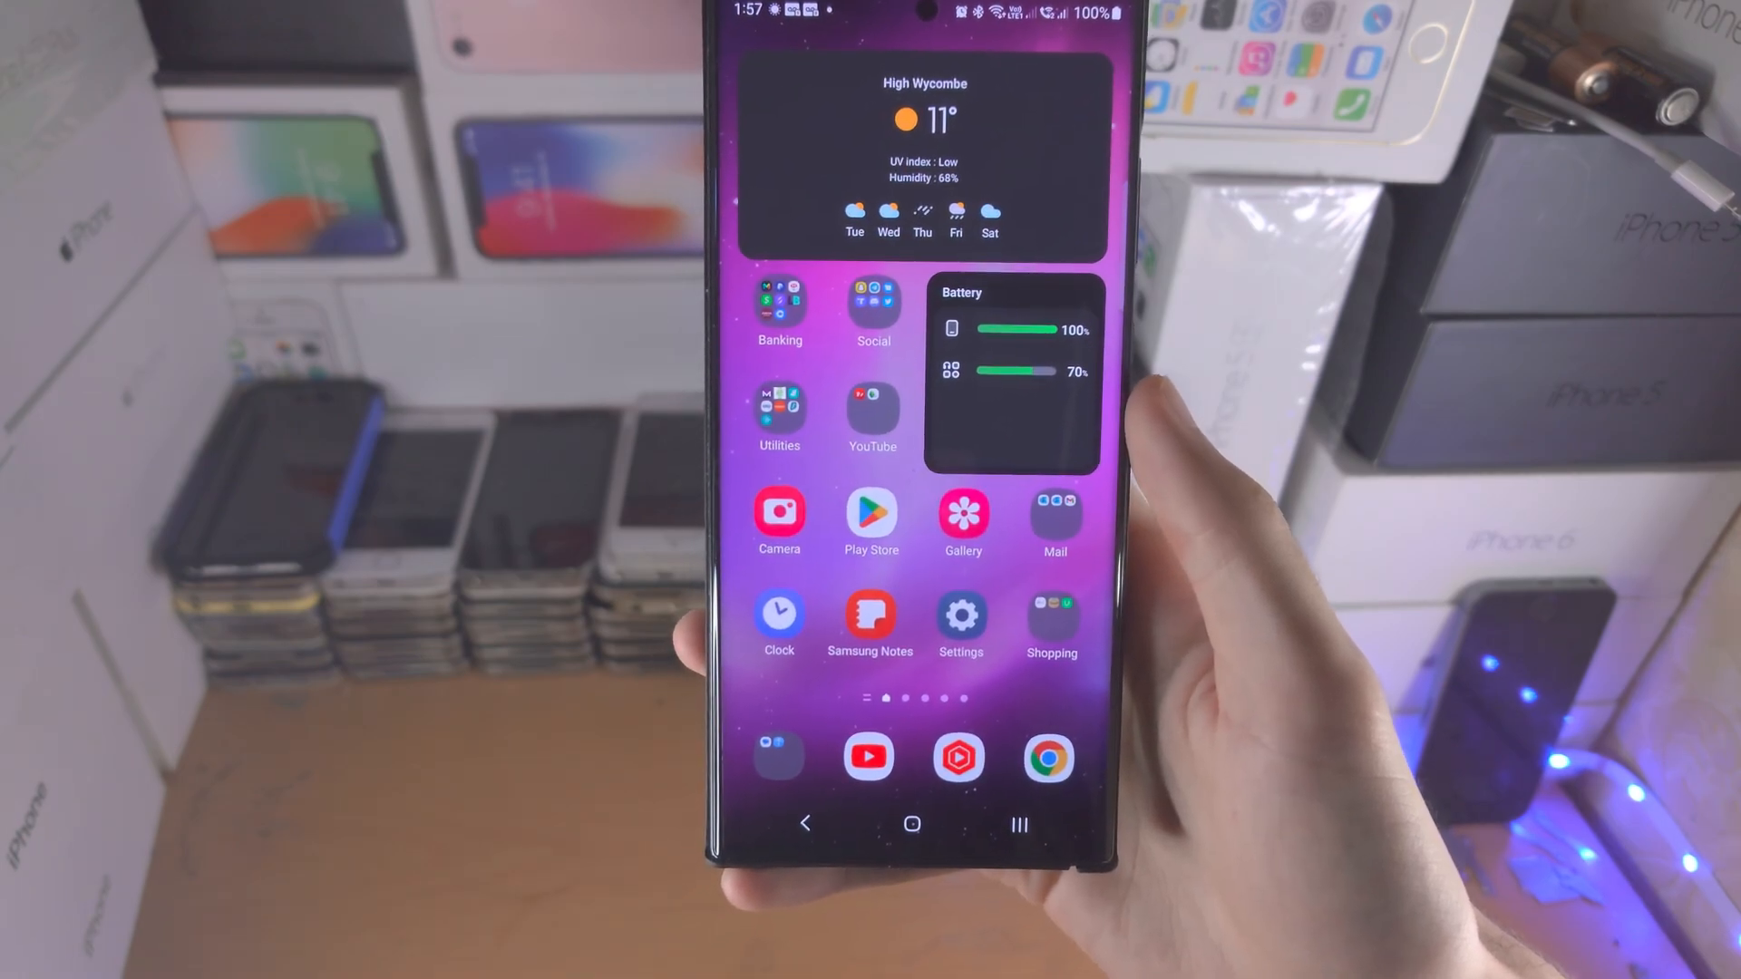